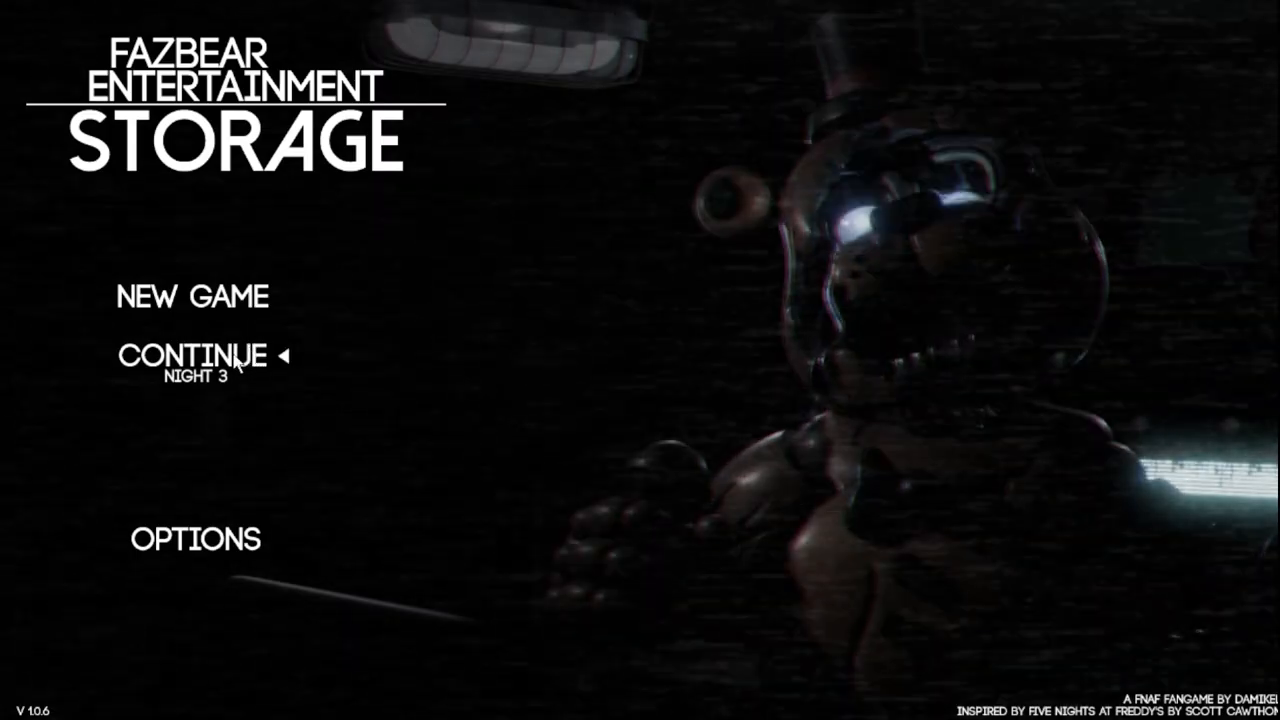
- Continue the saved game at Night 3 from the title menu
{"action": "left_click", "coordinate": [196, 356]}
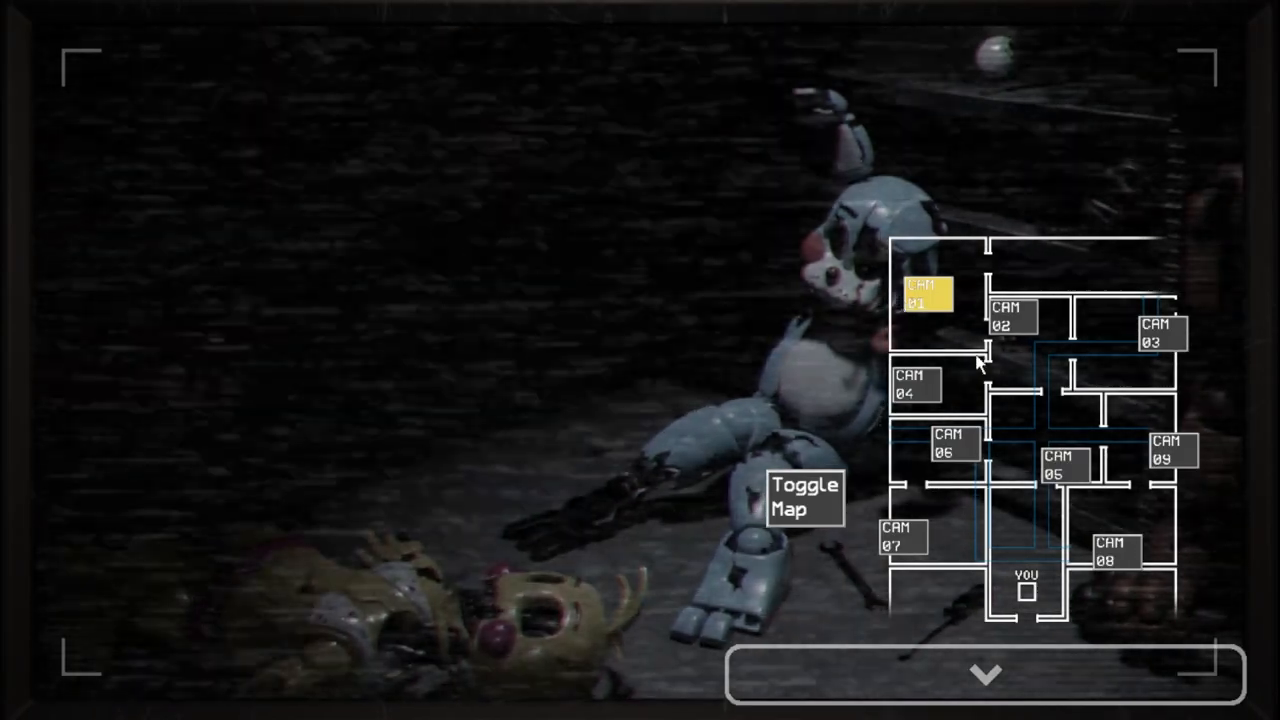
- Check the vent map and CAM 07 feeds, toggling the monitor between checks, then lower it
{"action": "left_click", "coordinate": [984, 672]}
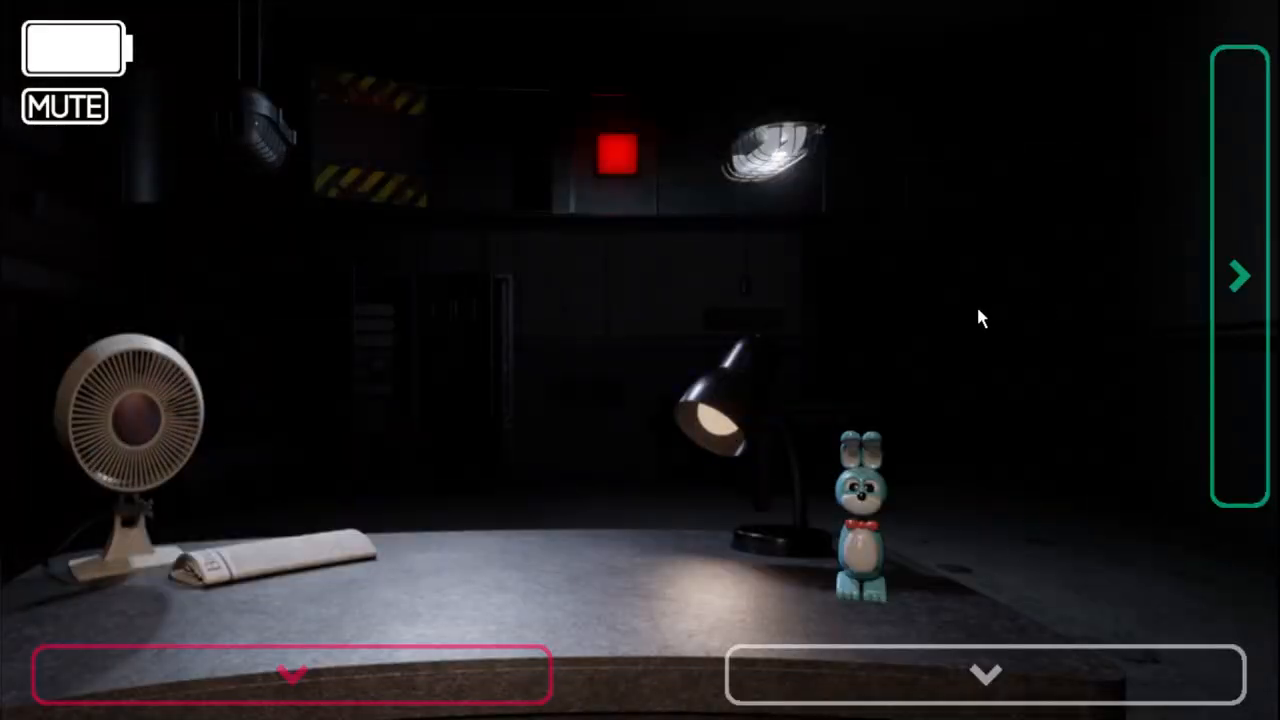
{"action": "left_click", "coordinate": [1238, 276]}
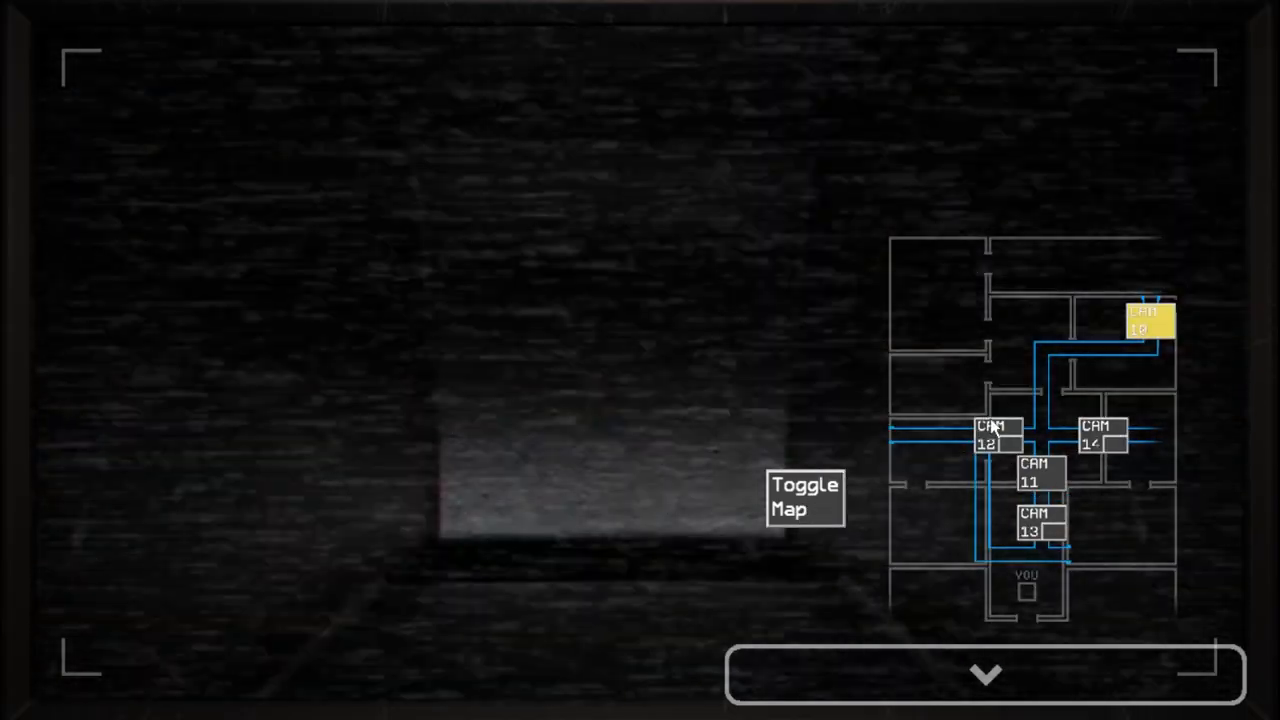
{"action": "left_click", "coordinate": [992, 436]}
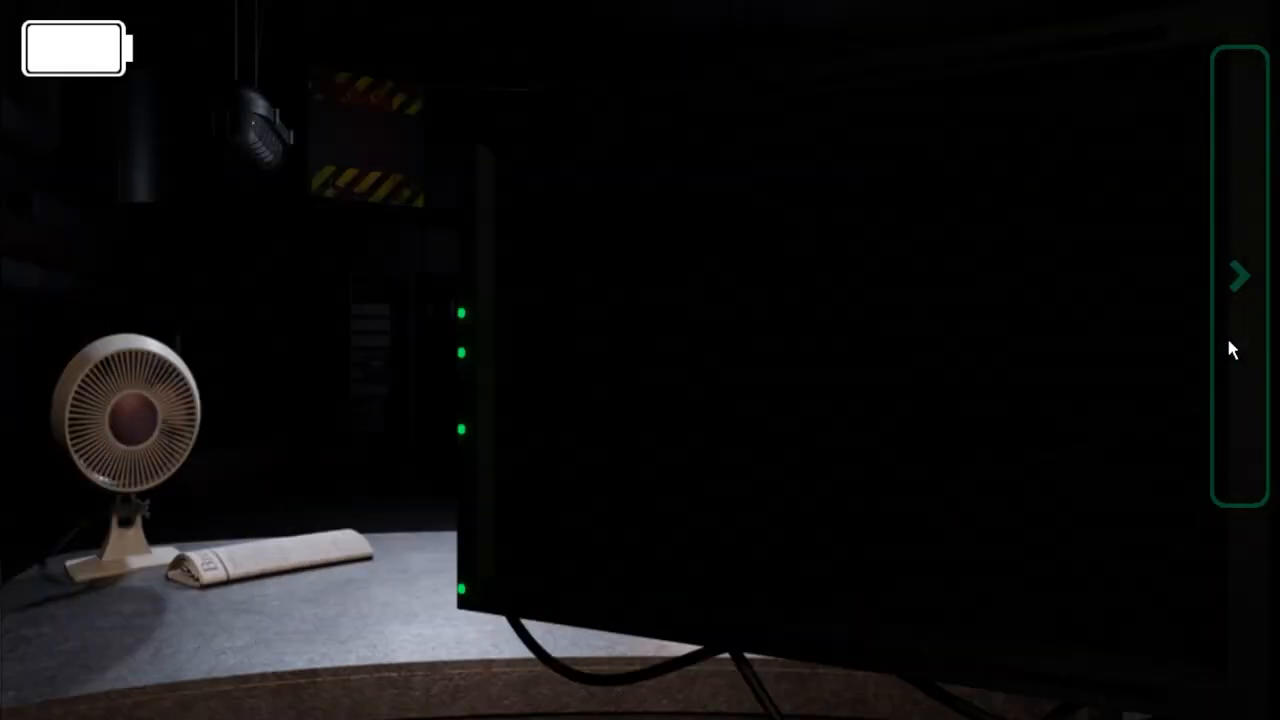
{"action": "left_click", "coordinate": [1238, 276]}
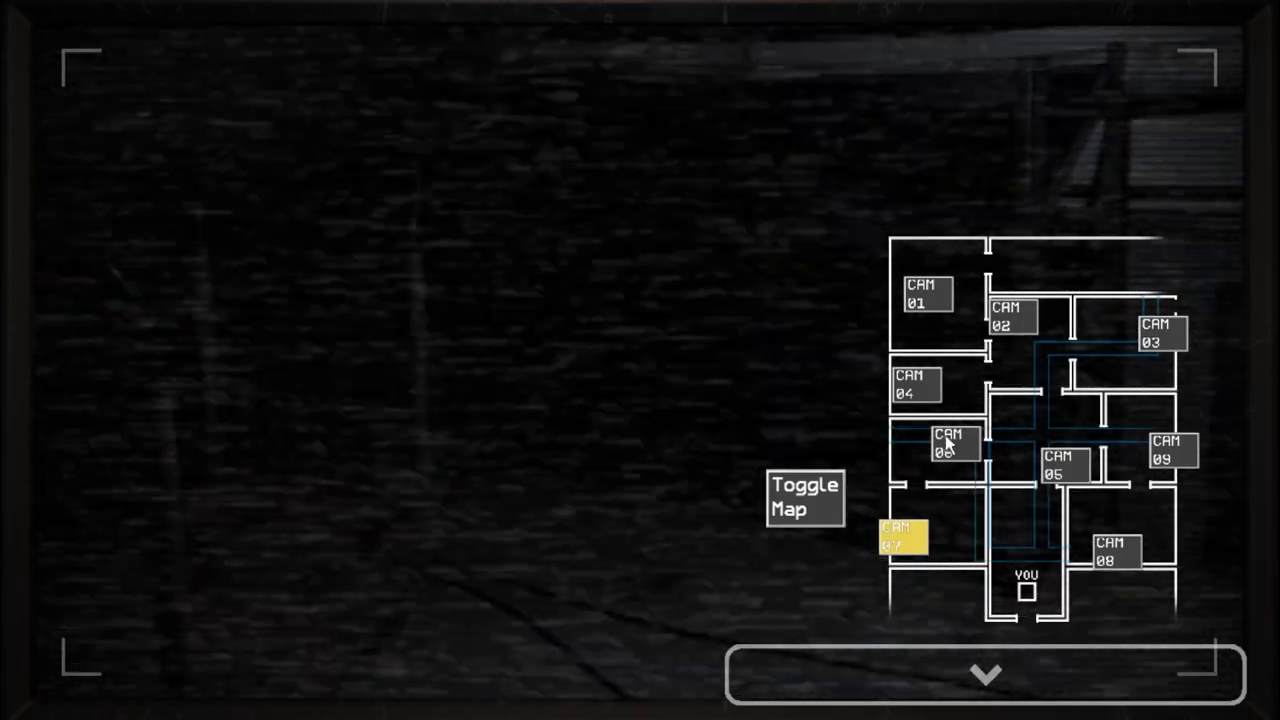
{"action": "mouse_move", "coordinate": [1080, 476]}
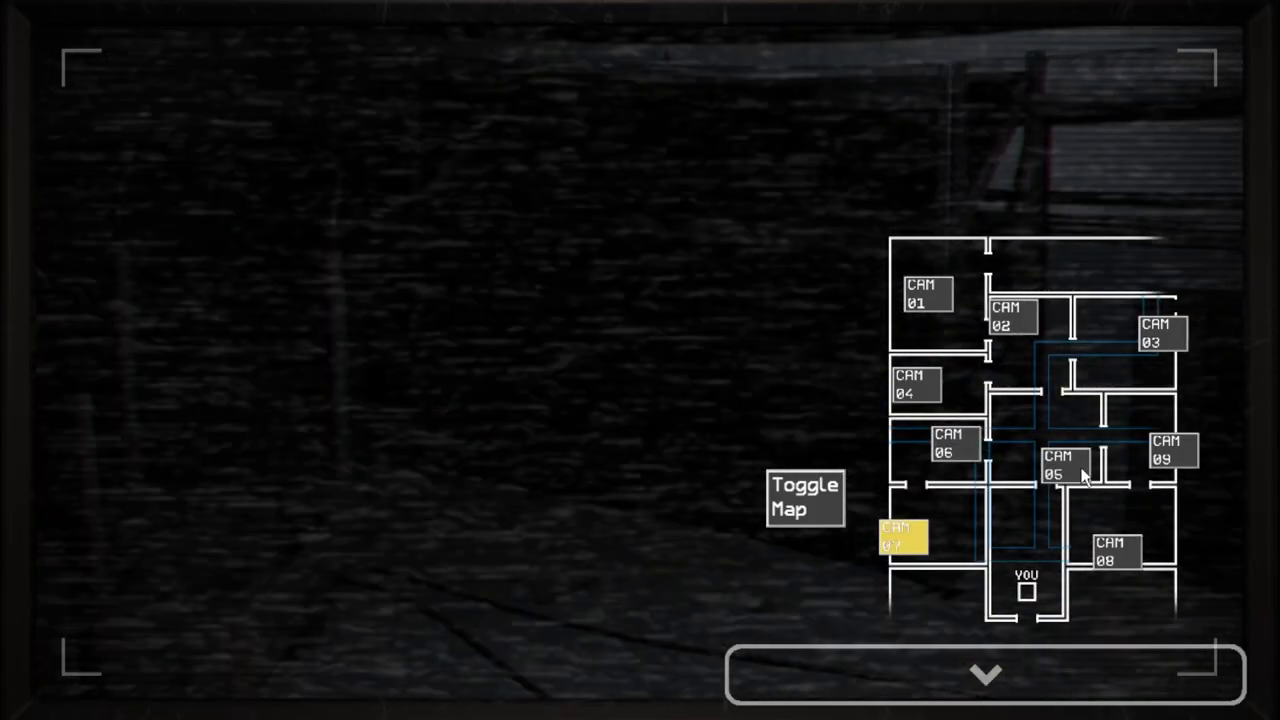
{"action": "left_click", "coordinate": [984, 672]}
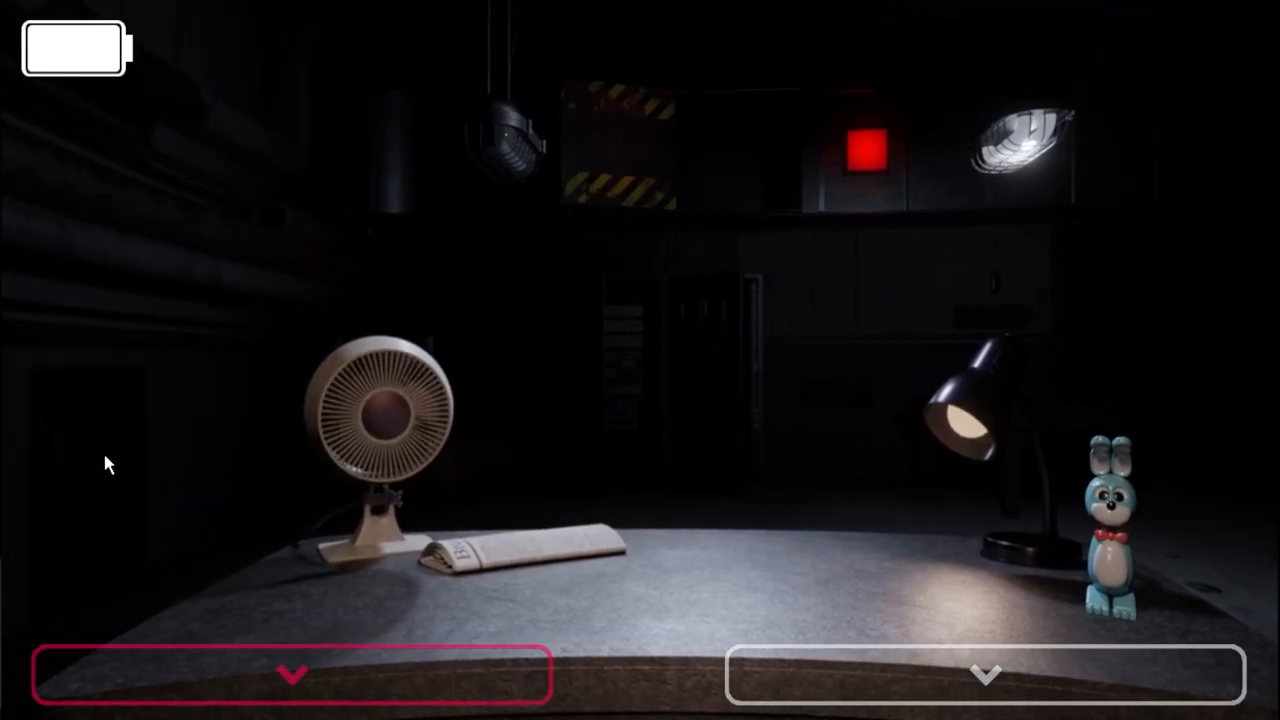
{"action": "left_click", "coordinate": [988, 672]}
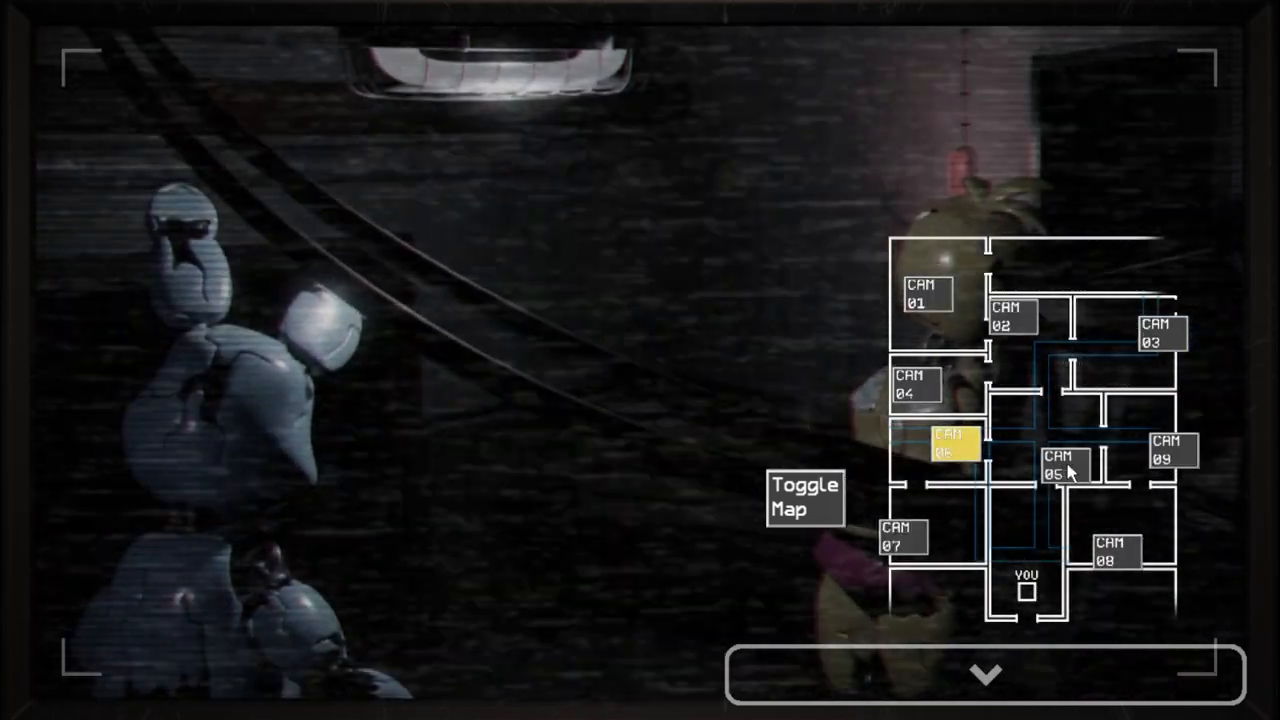
{"action": "left_click", "coordinate": [986, 672]}
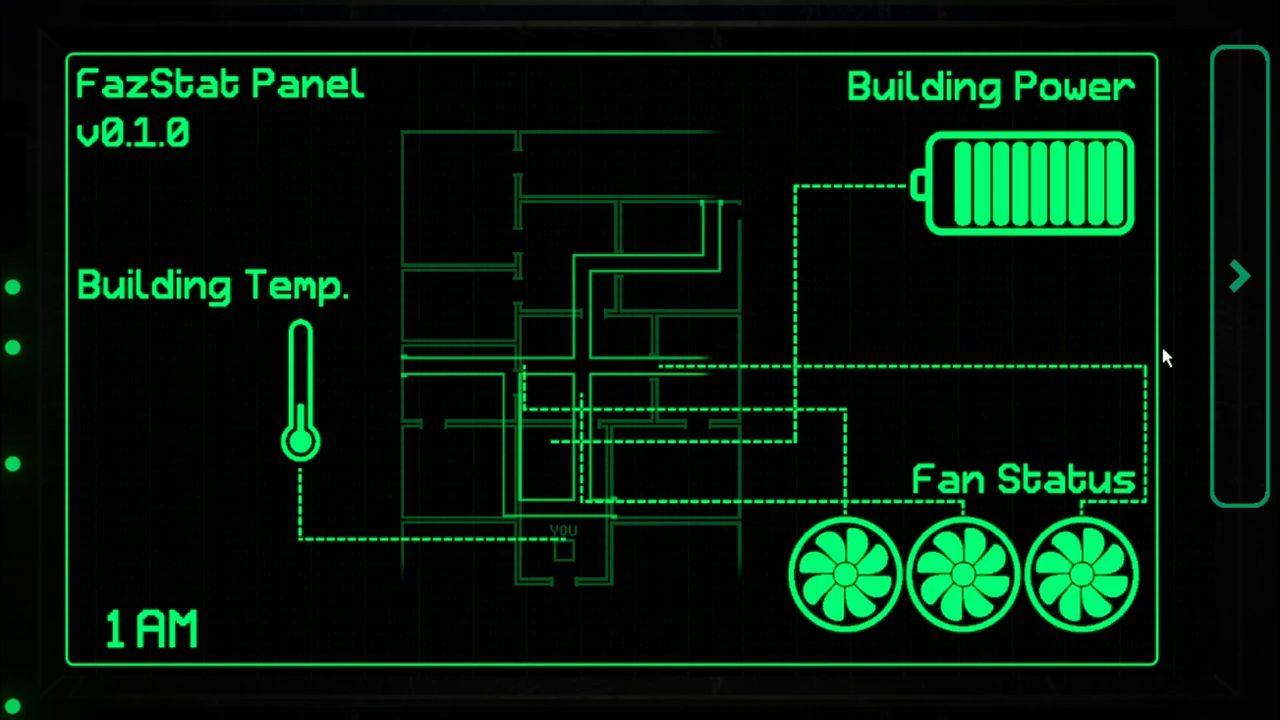
{"action": "left_click", "coordinate": [1240, 276]}
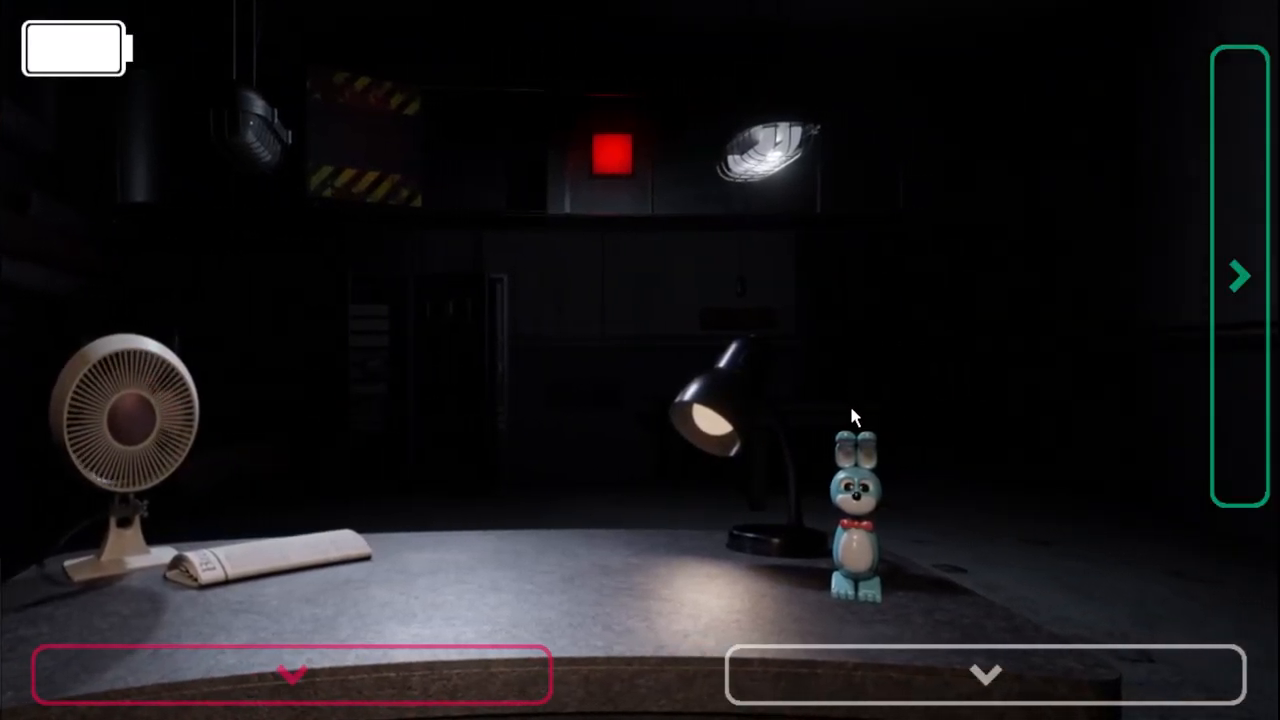
{"action": "left_click", "coordinate": [1238, 276]}
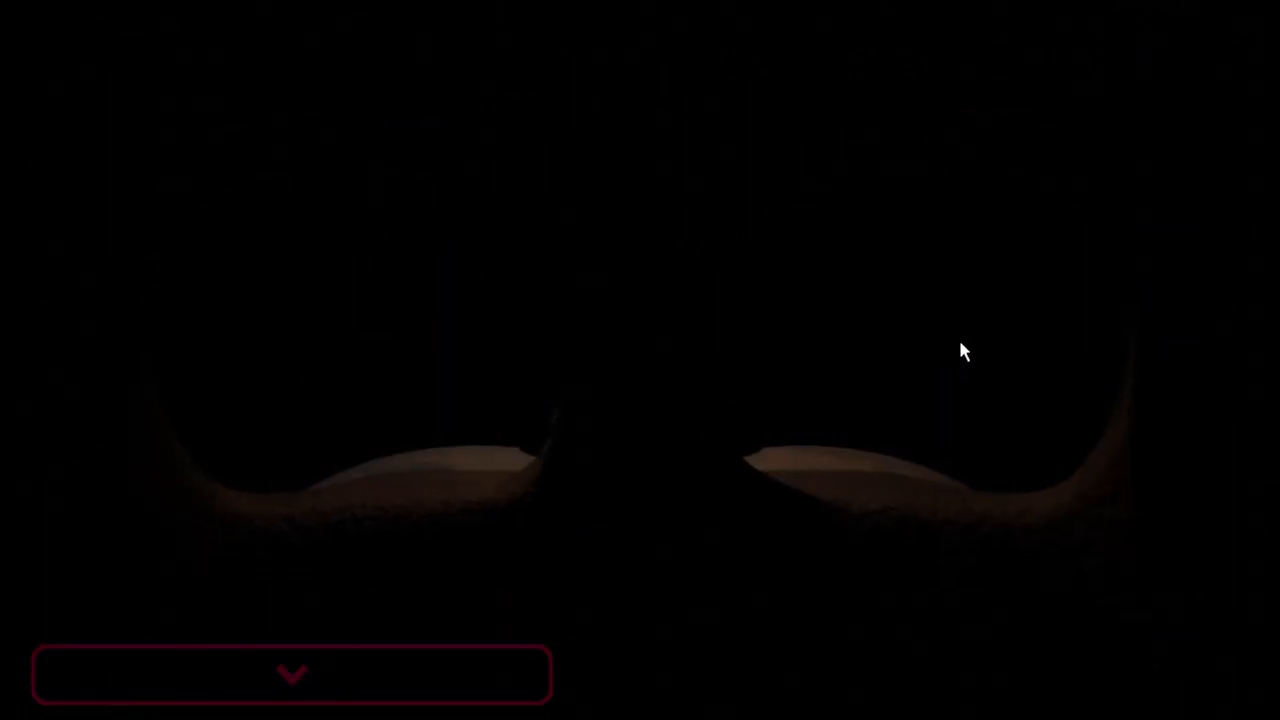
{"action": "mouse_move", "coordinate": [688, 384]}
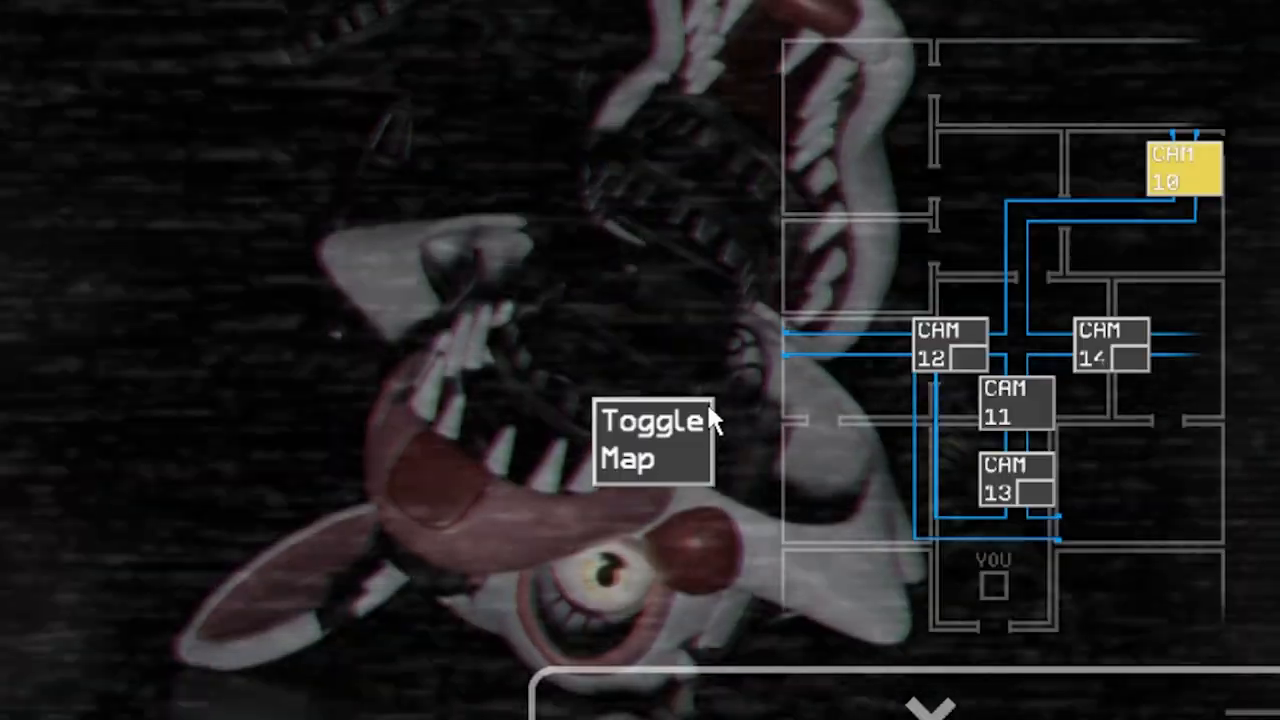
{"action": "left_click", "coordinate": [1010, 400]}
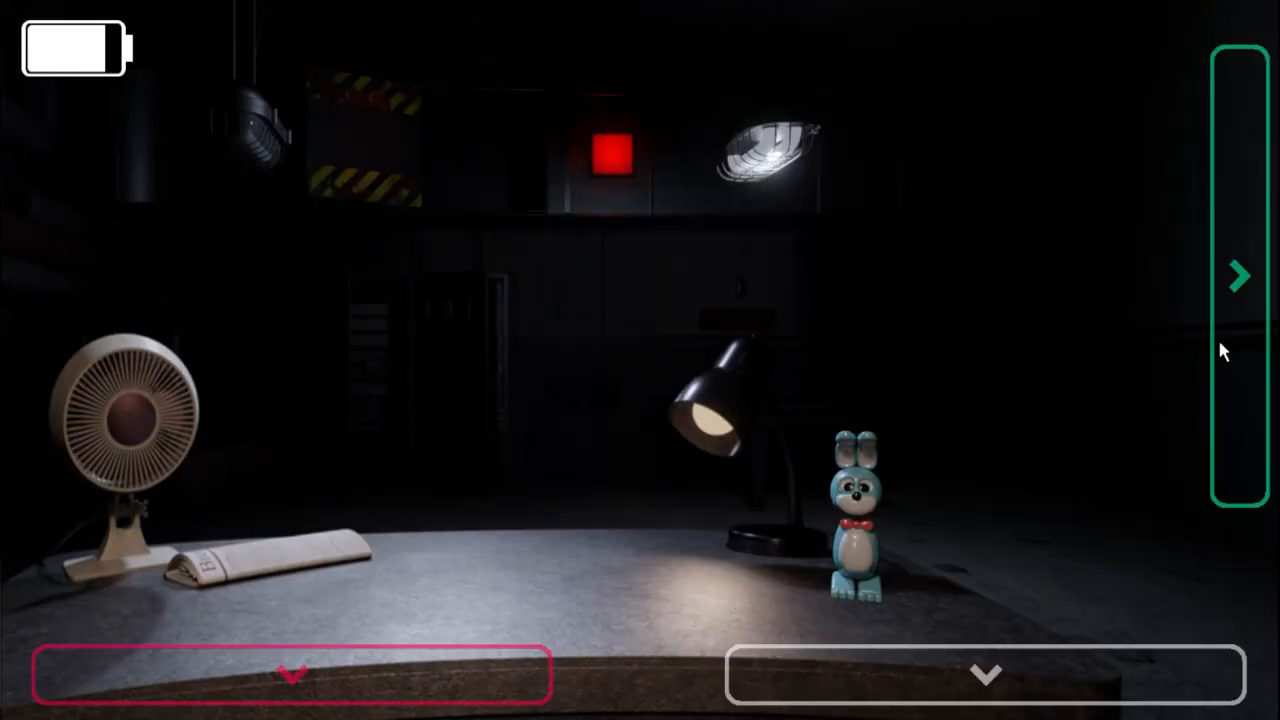
{"action": "left_click", "coordinate": [1238, 276]}
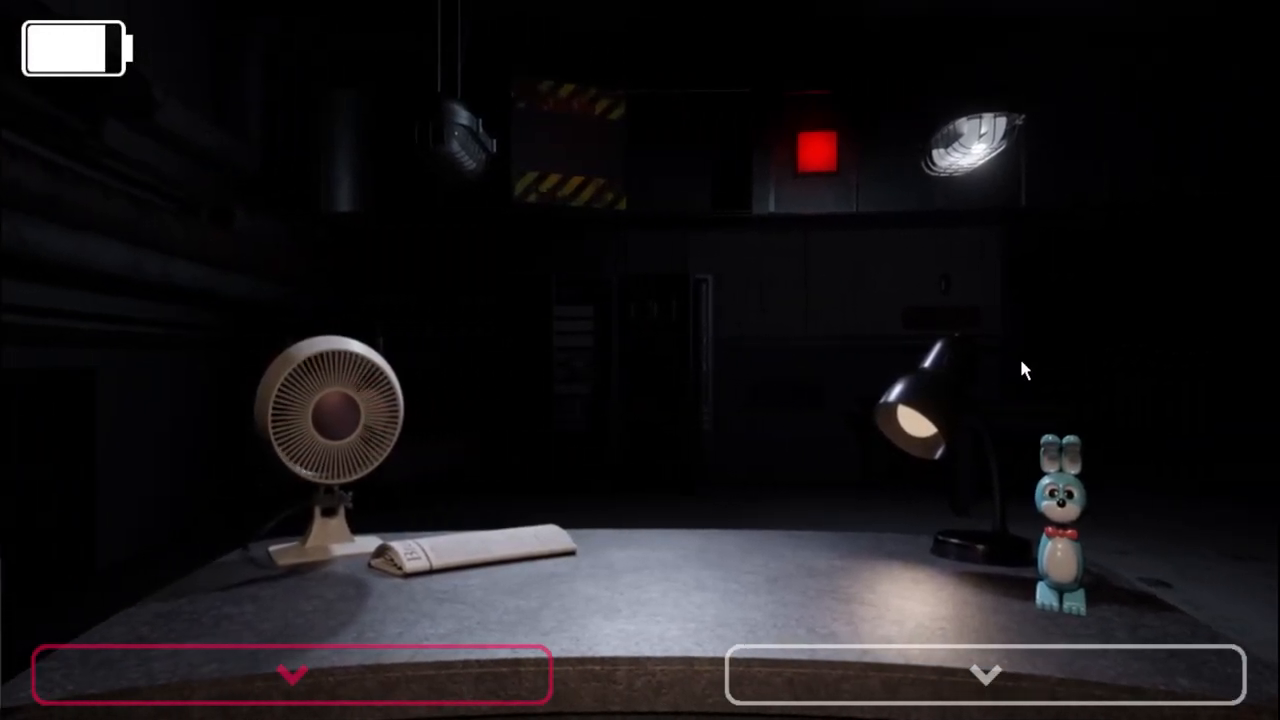
{"action": "left_click", "coordinate": [290, 672]}
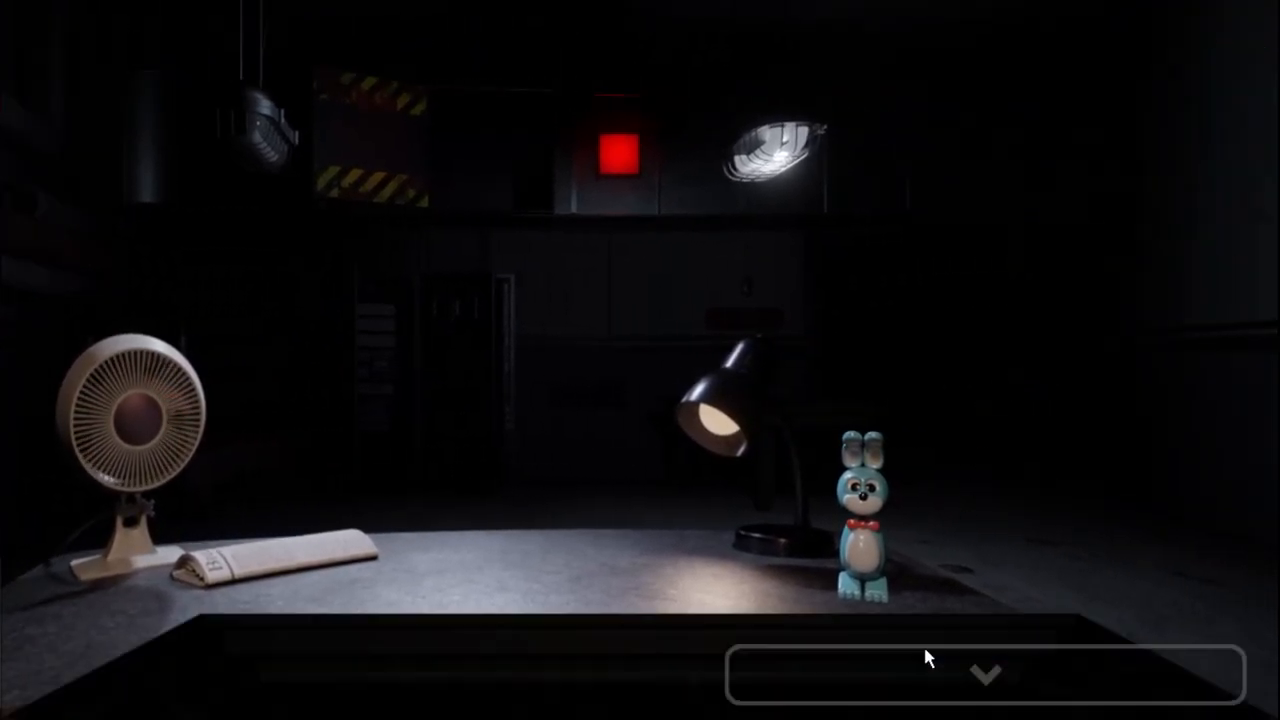
{"action": "left_click", "coordinate": [984, 672]}
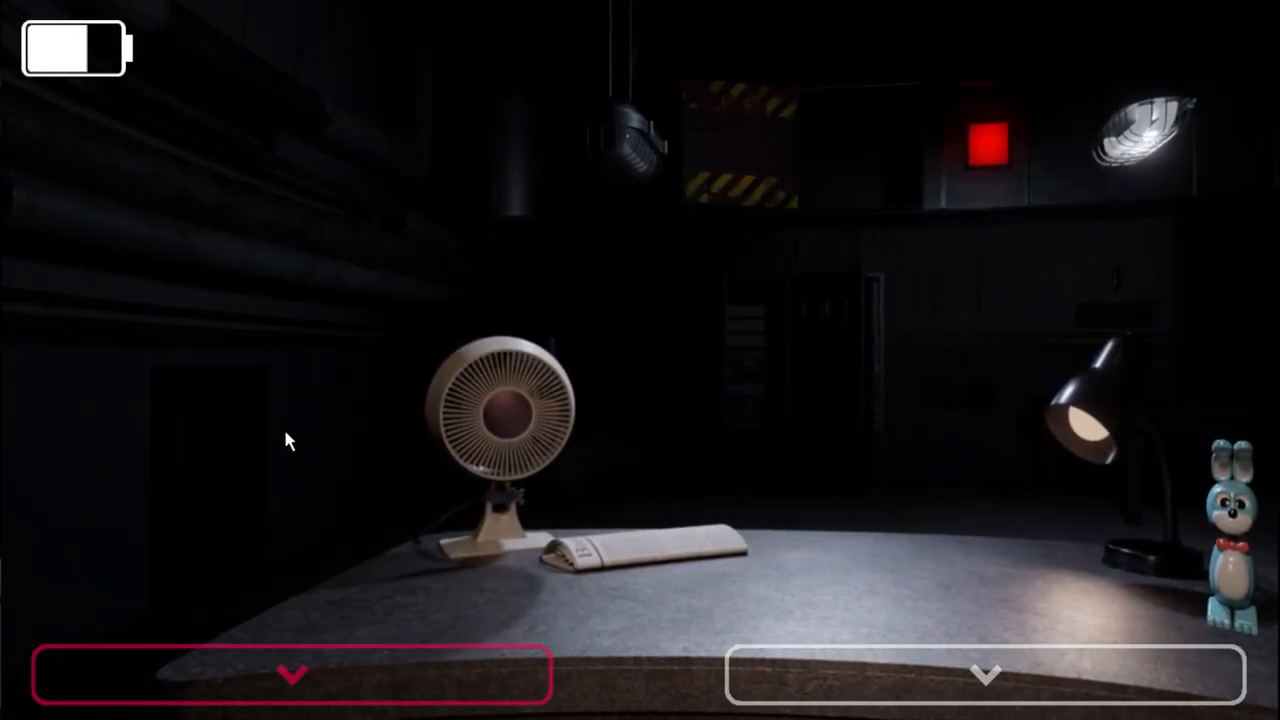
{"action": "left_click", "coordinate": [988, 672]}
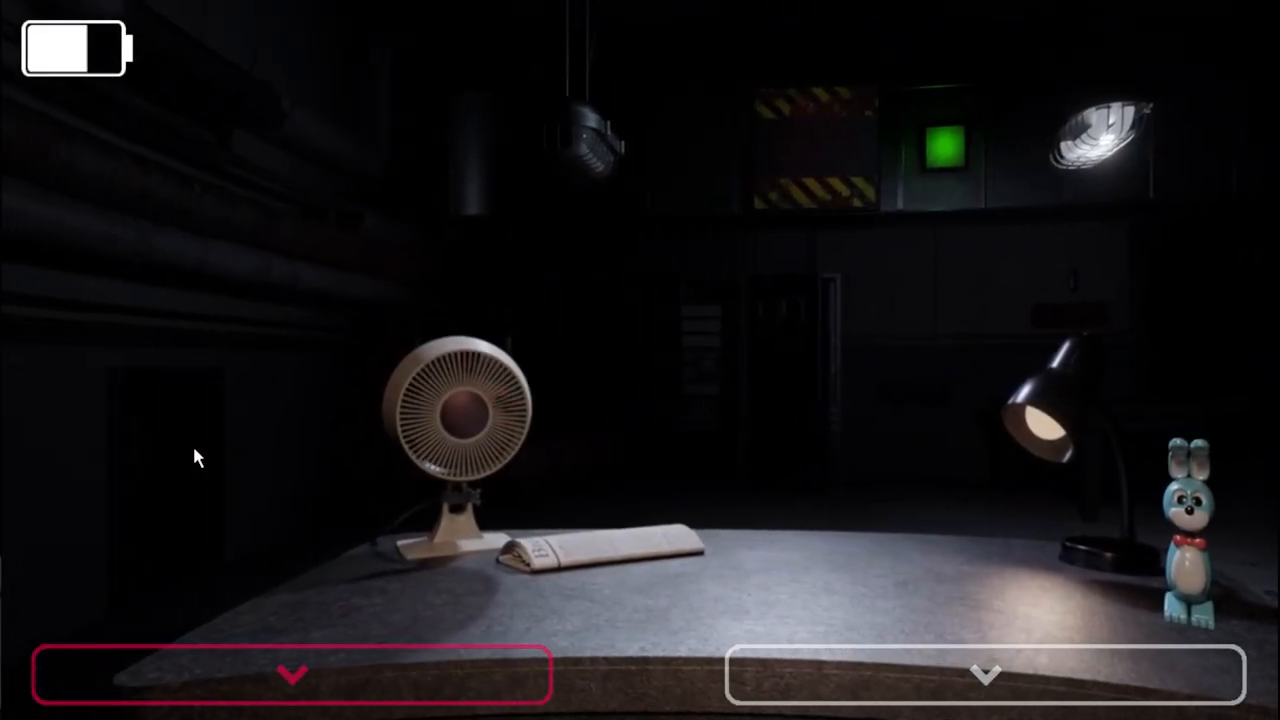
{"action": "left_click", "coordinate": [292, 674]}
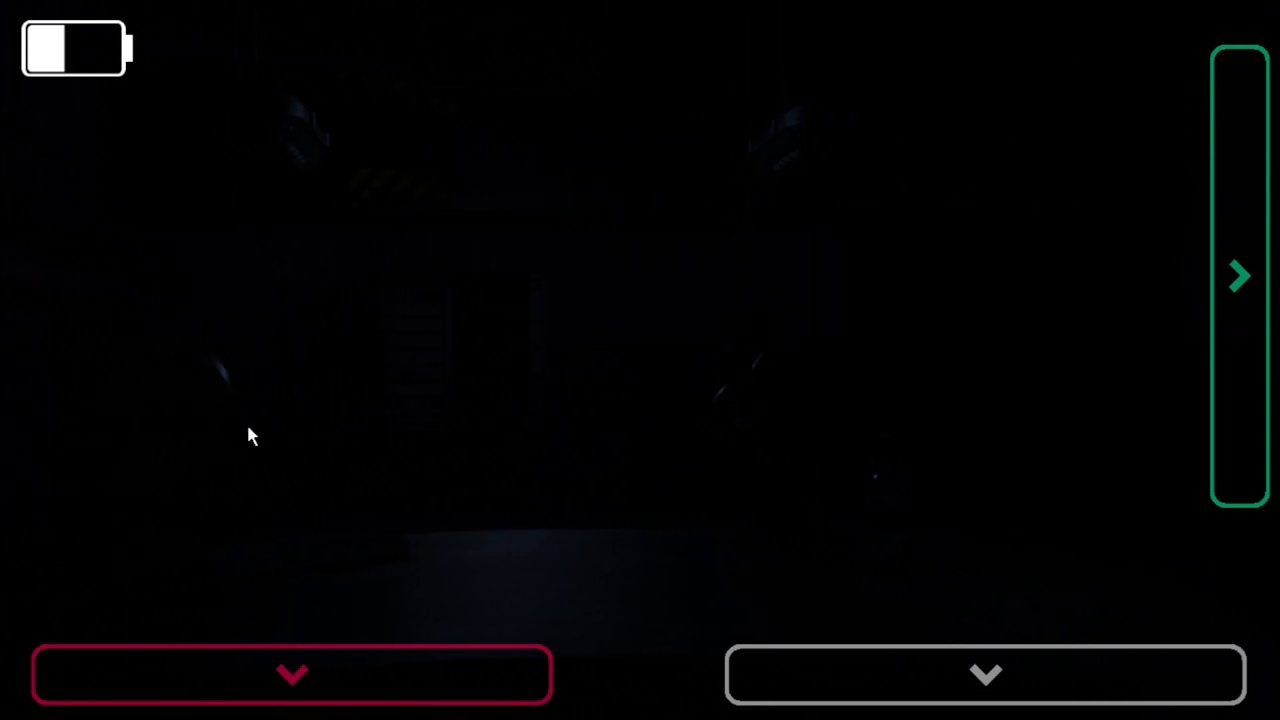
{"action": "mouse_move", "coordinate": [924, 356]}
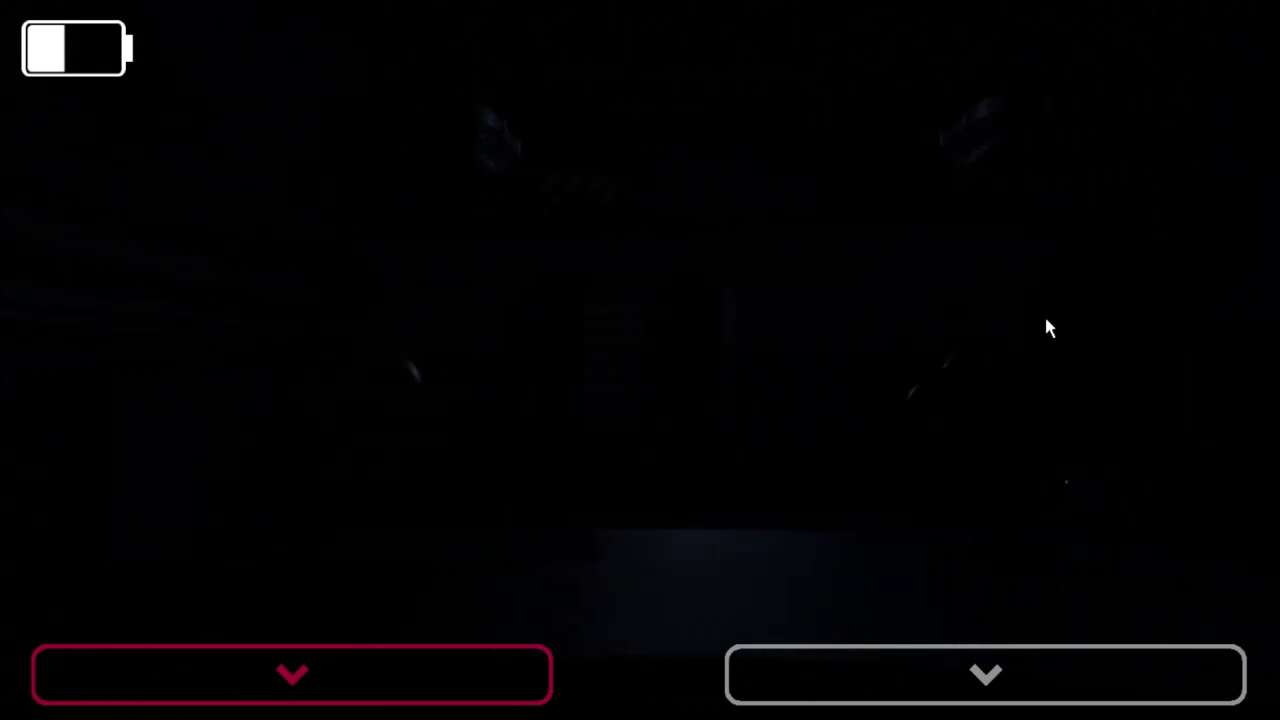
{"action": "mouse_move", "coordinate": [250, 432]}
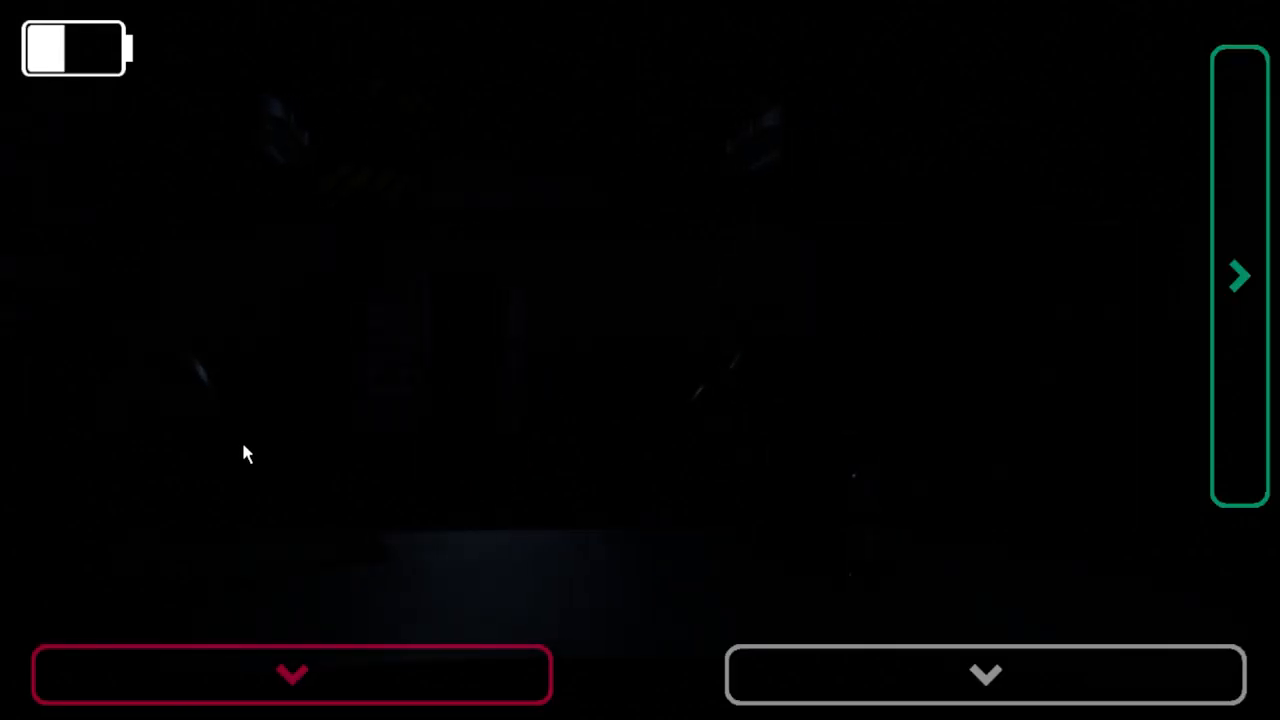
{"action": "mouse_move", "coordinate": [1020, 332]}
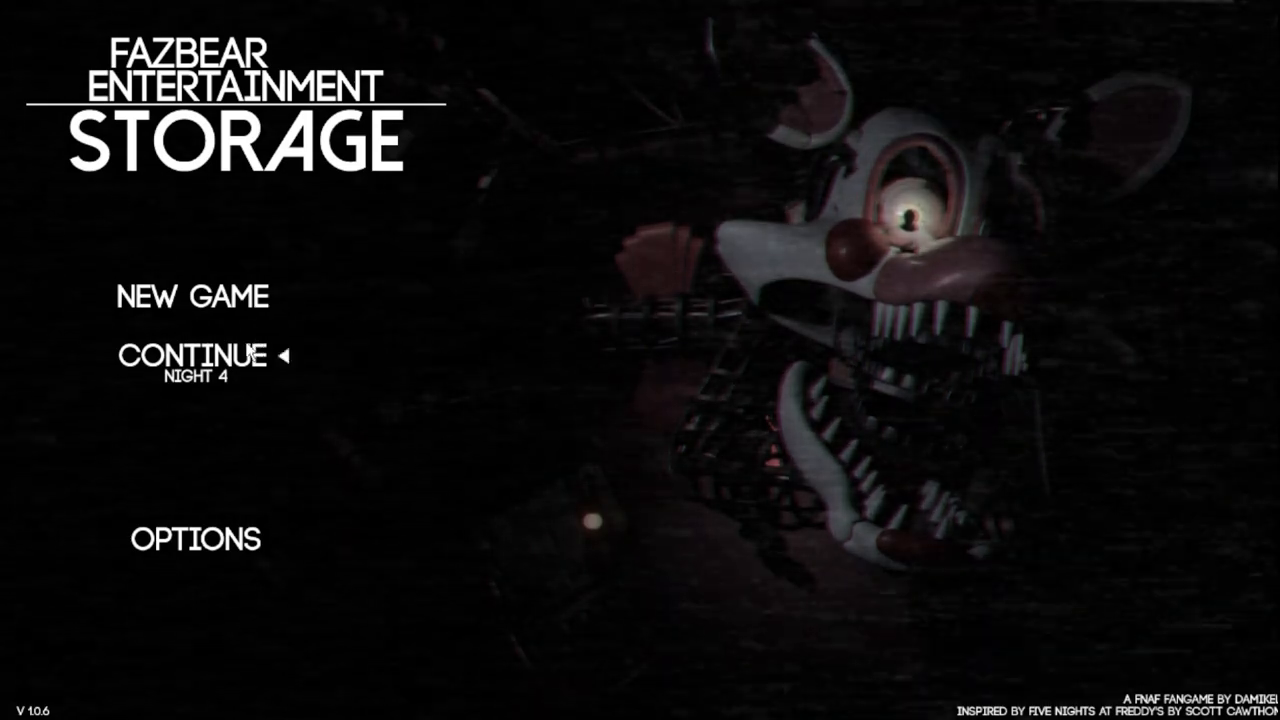
- Continue the saved game at Night 4 from the title screen
{"action": "left_click", "coordinate": [196, 356]}
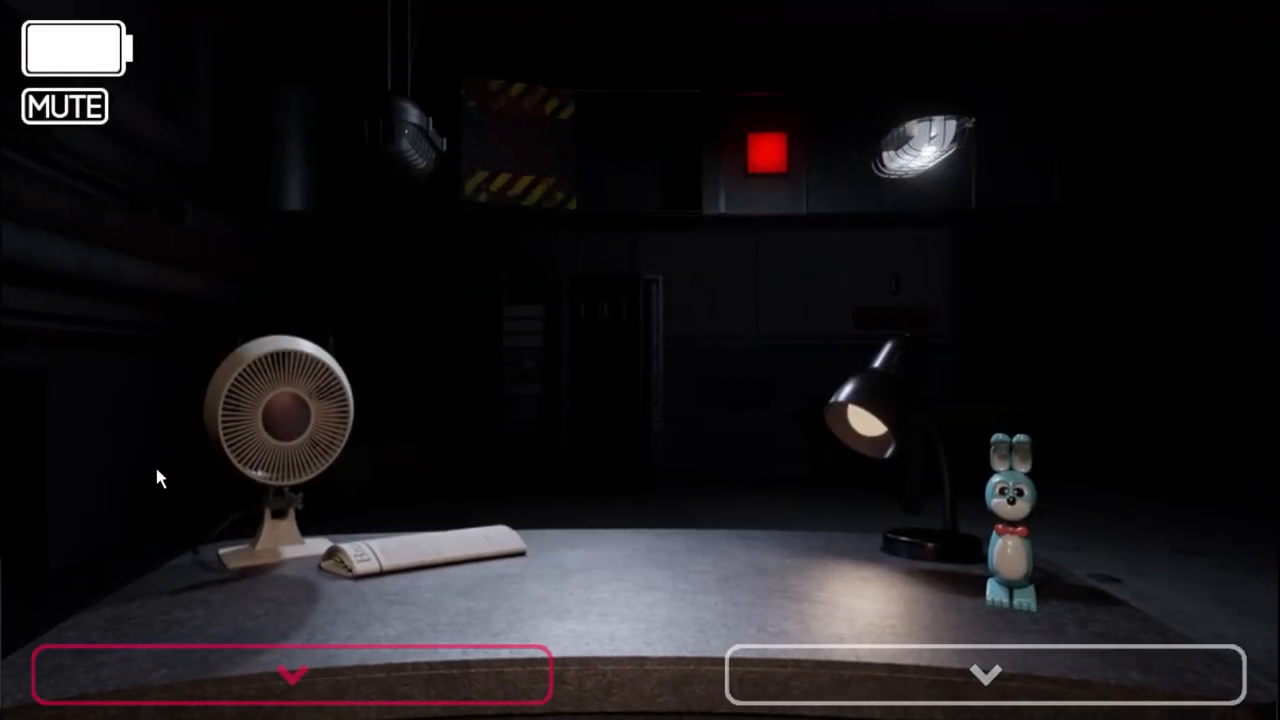
{"action": "left_click", "coordinate": [984, 672]}
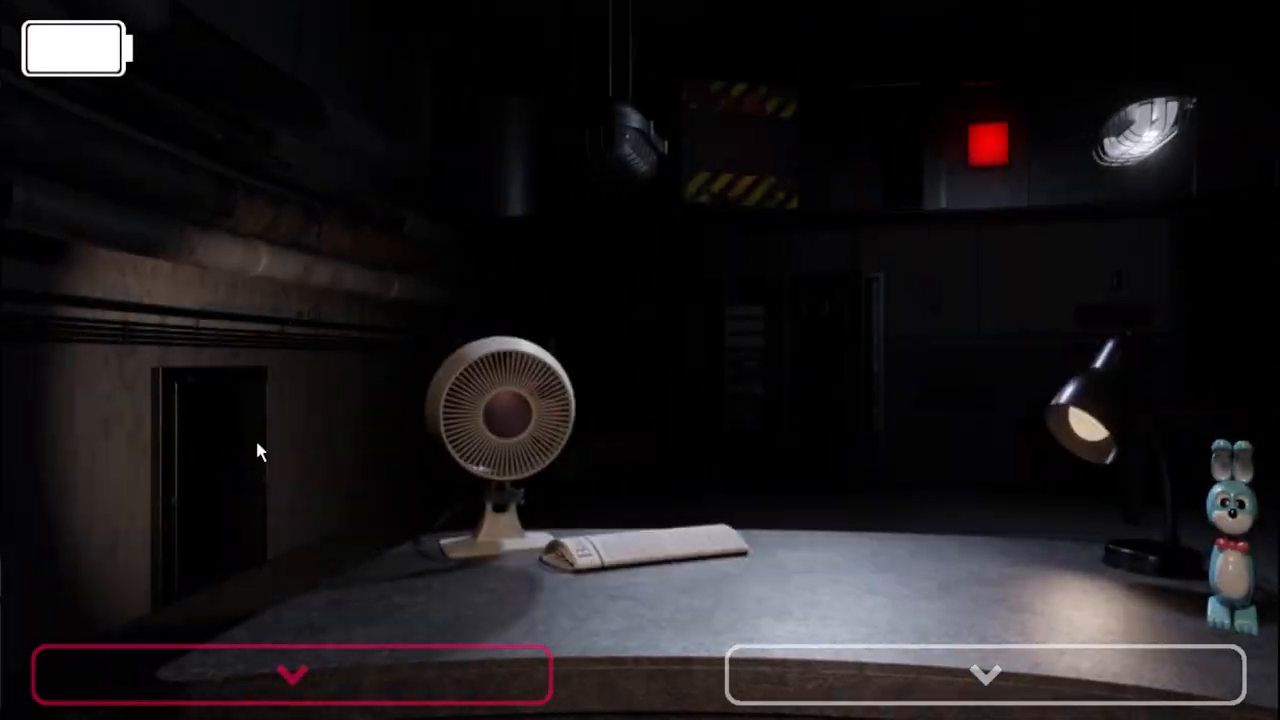
{"action": "left_click", "coordinate": [290, 672]}
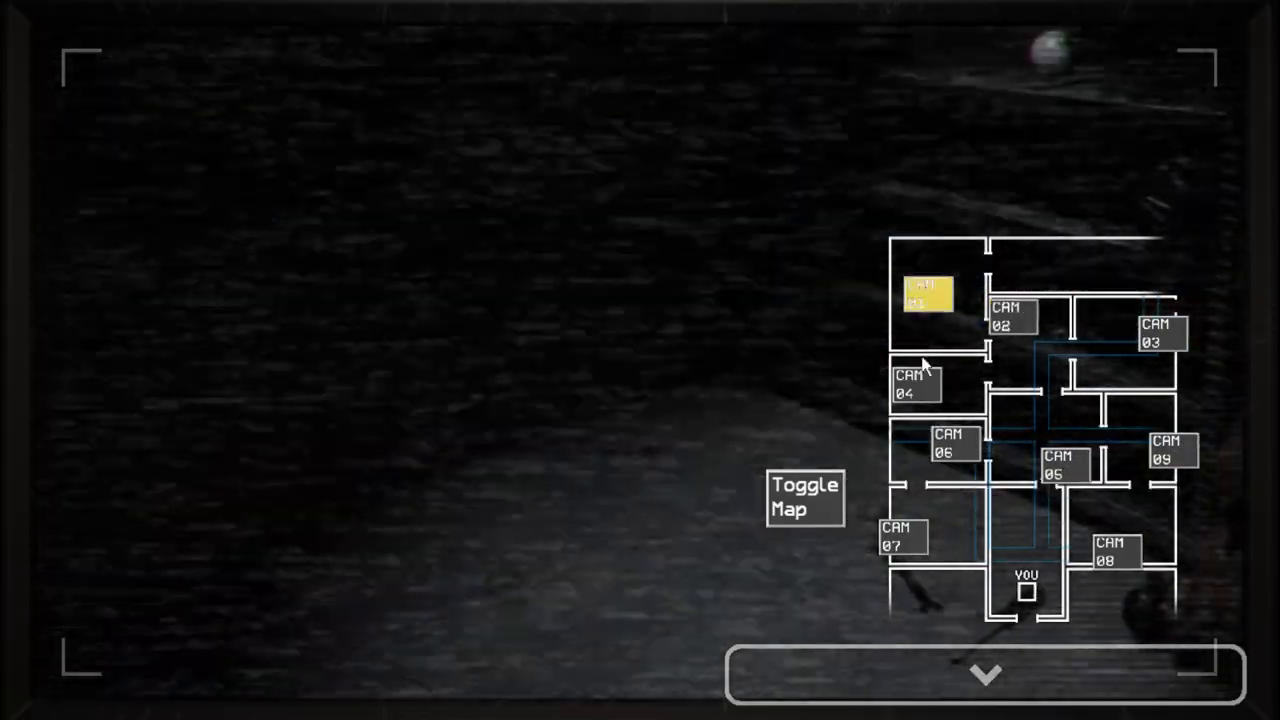
{"action": "left_click", "coordinate": [1160, 332]}
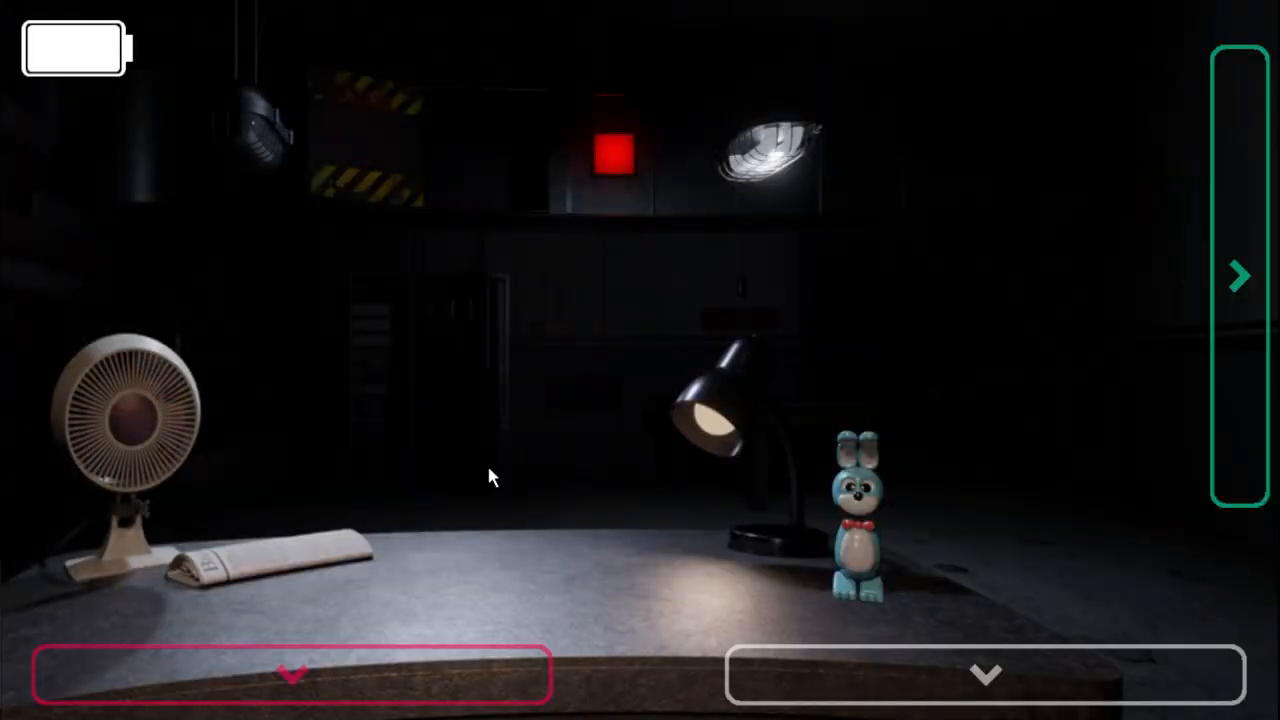
{"action": "left_click", "coordinate": [1238, 276]}
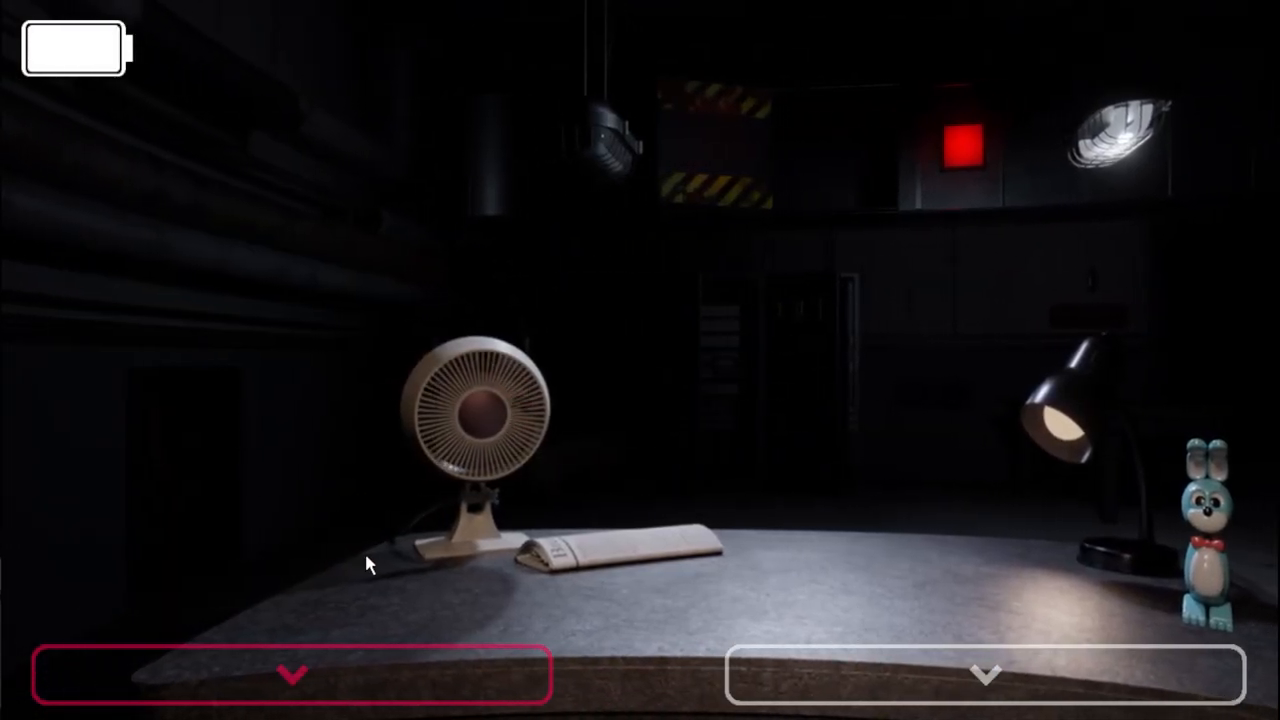
{"action": "left_click", "coordinate": [988, 672]}
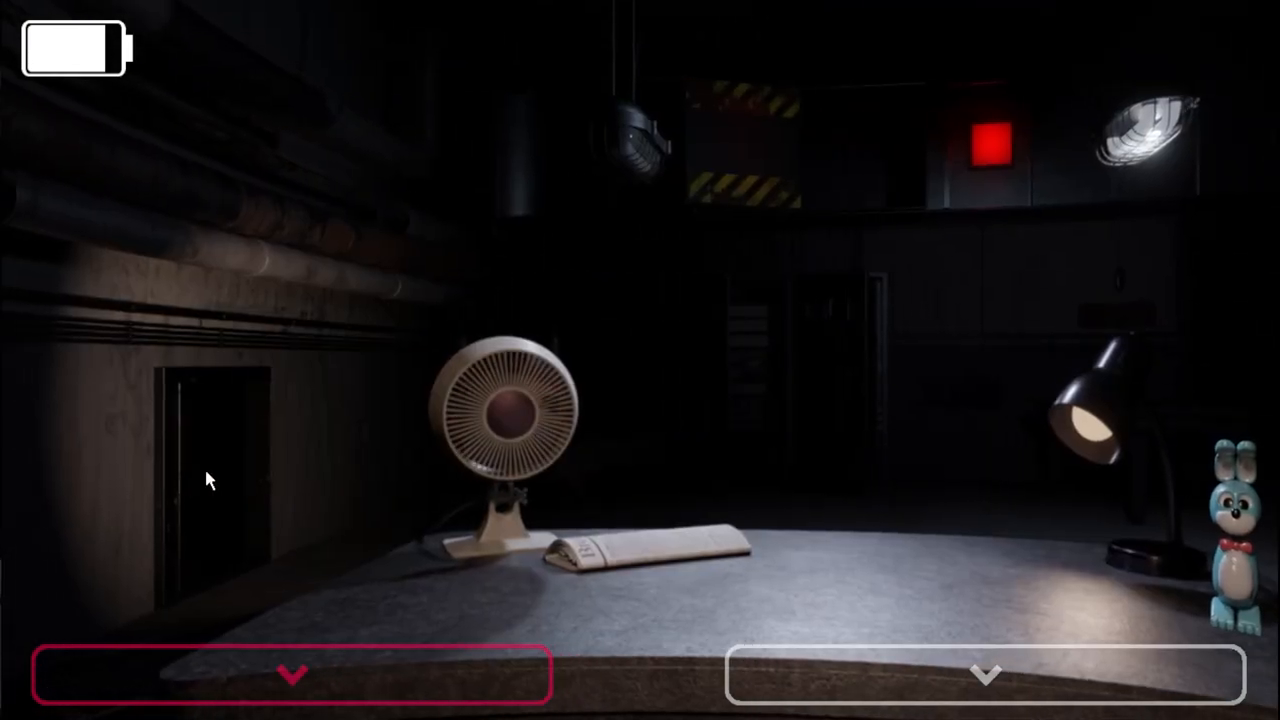
{"action": "left_click", "coordinate": [984, 672]}
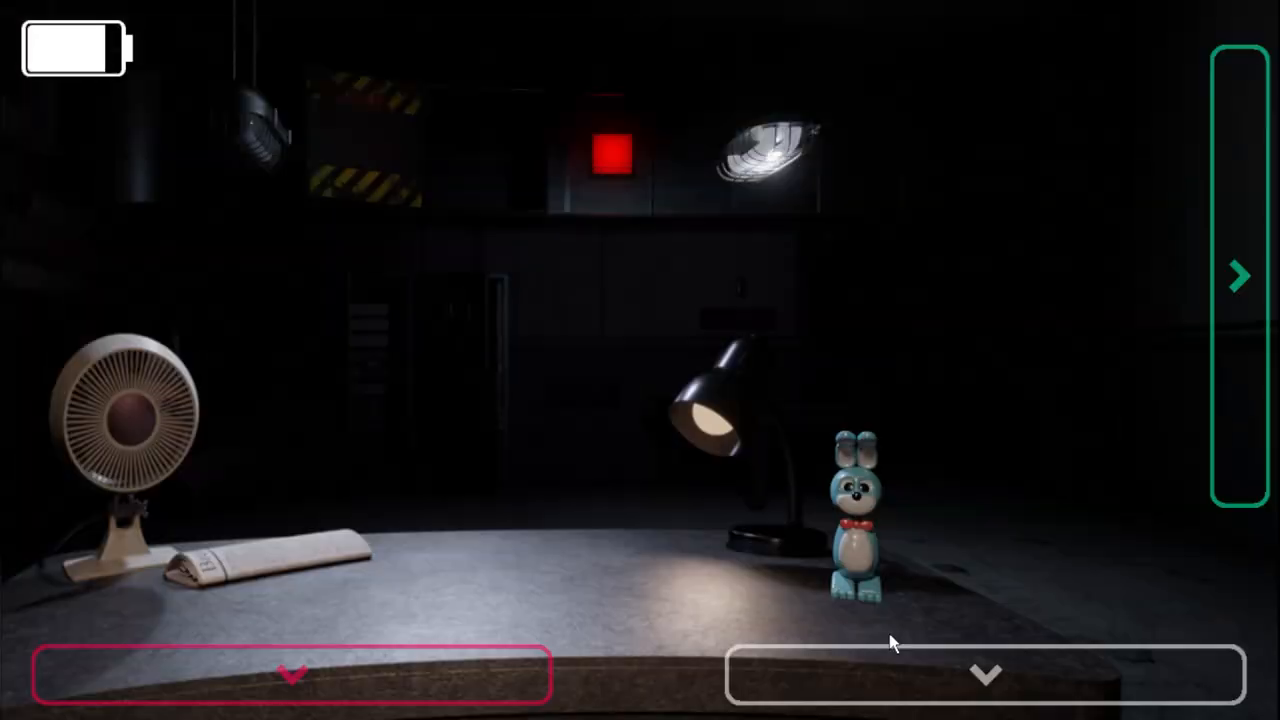
- Toggle the mask off and back on while watching the dark office on low power
{"action": "left_click", "coordinate": [1238, 276]}
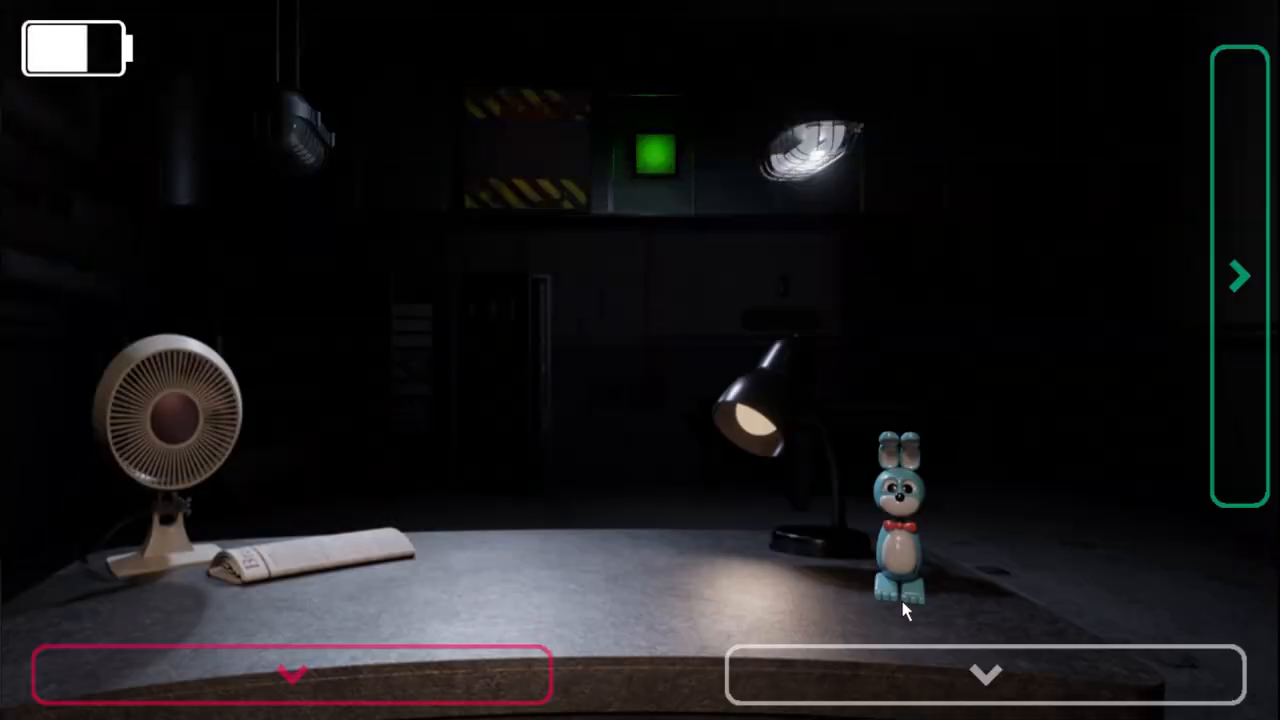
{"action": "left_click", "coordinate": [1240, 276]}
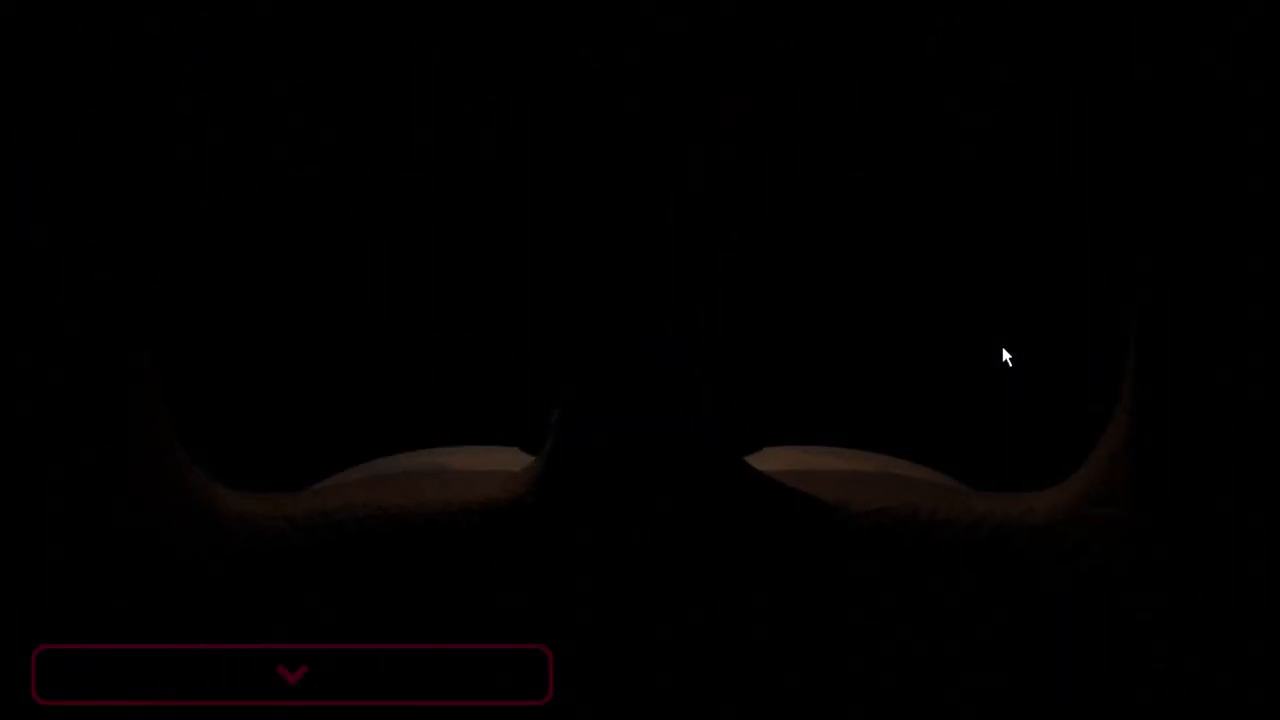
{"action": "mouse_move", "coordinate": [556, 390]}
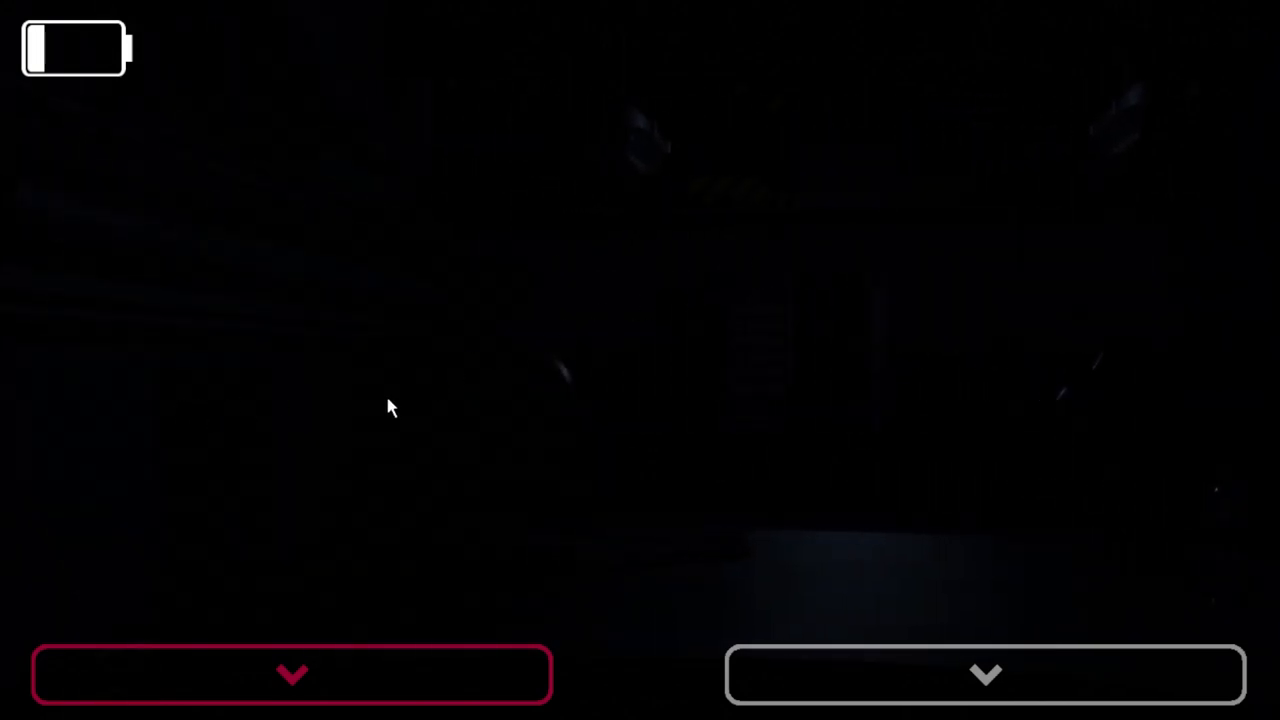
{"action": "mouse_move", "coordinate": [276, 516]}
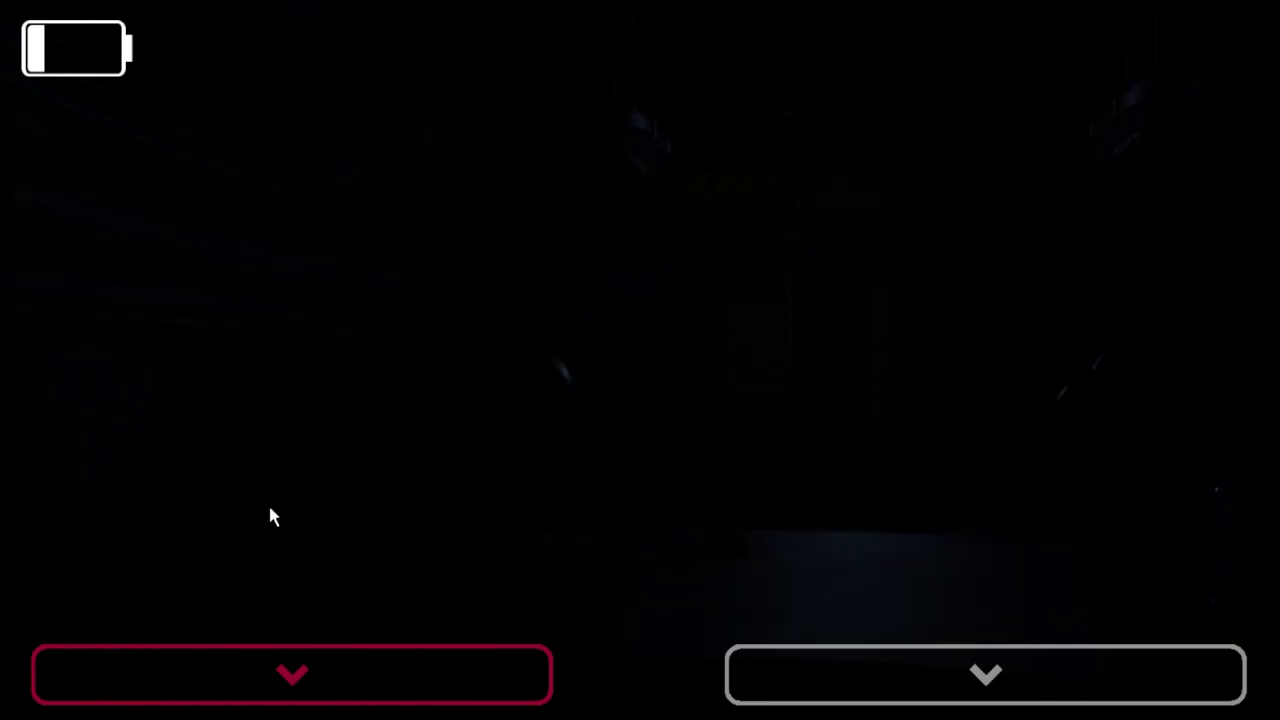